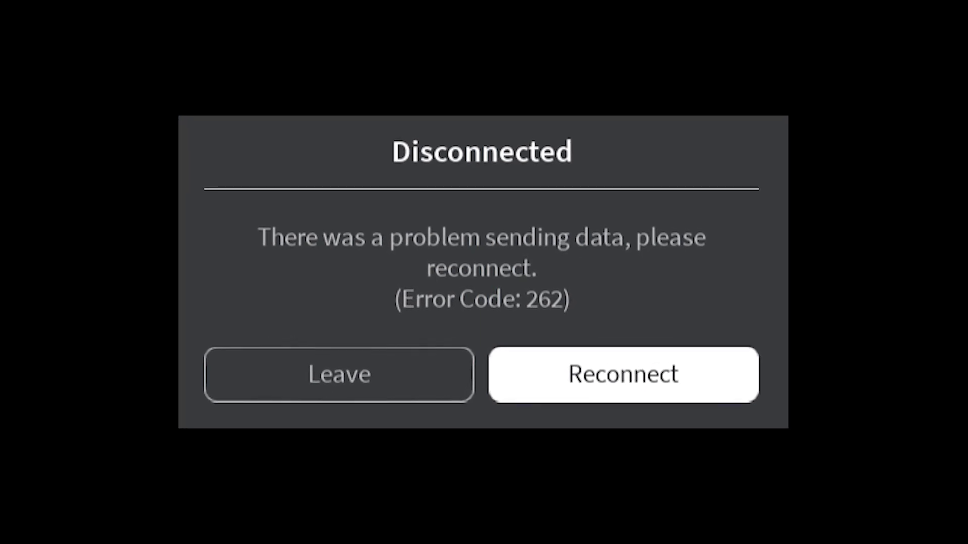
# Open Chrome's three-dot main menu over the Google homepage.
pyautogui.click(339, 374)
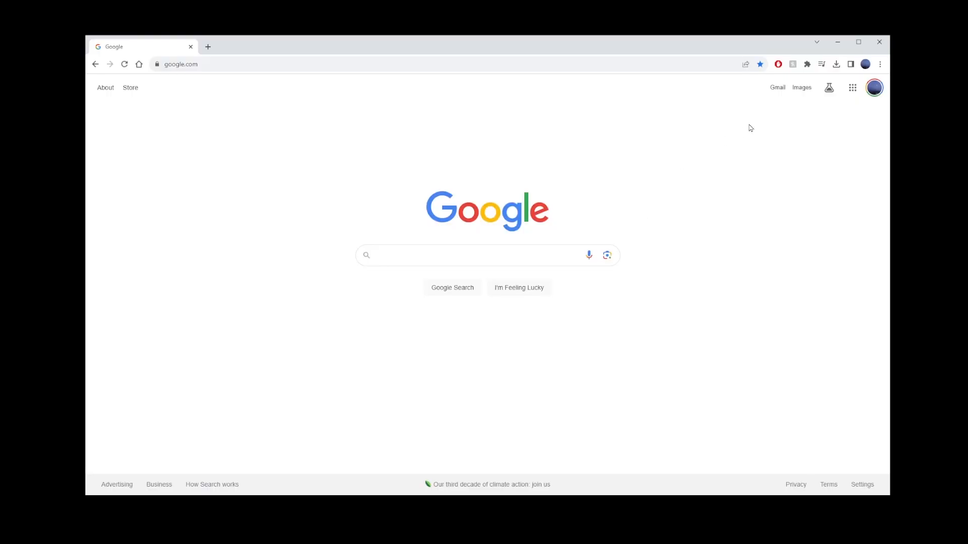
pyautogui.click(880, 64)
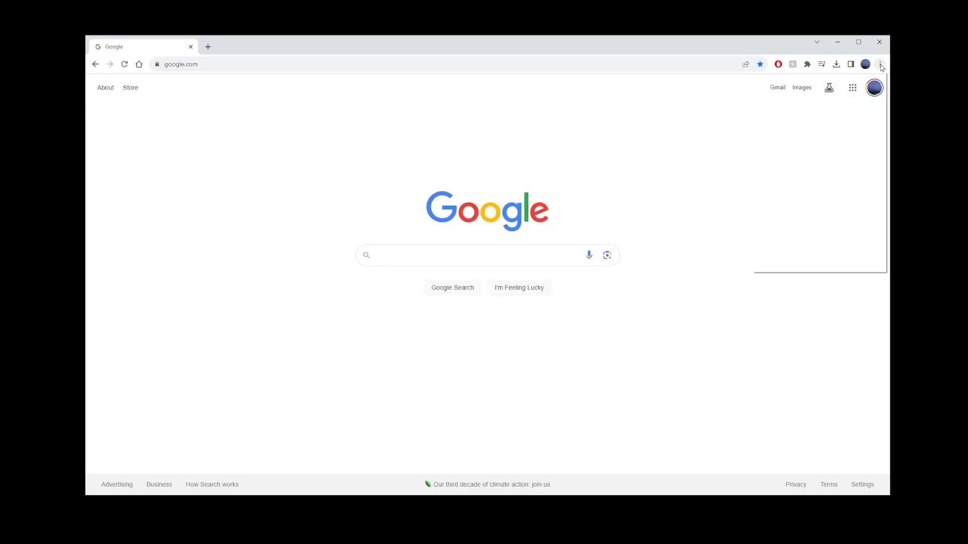
pyautogui.click(881, 64)
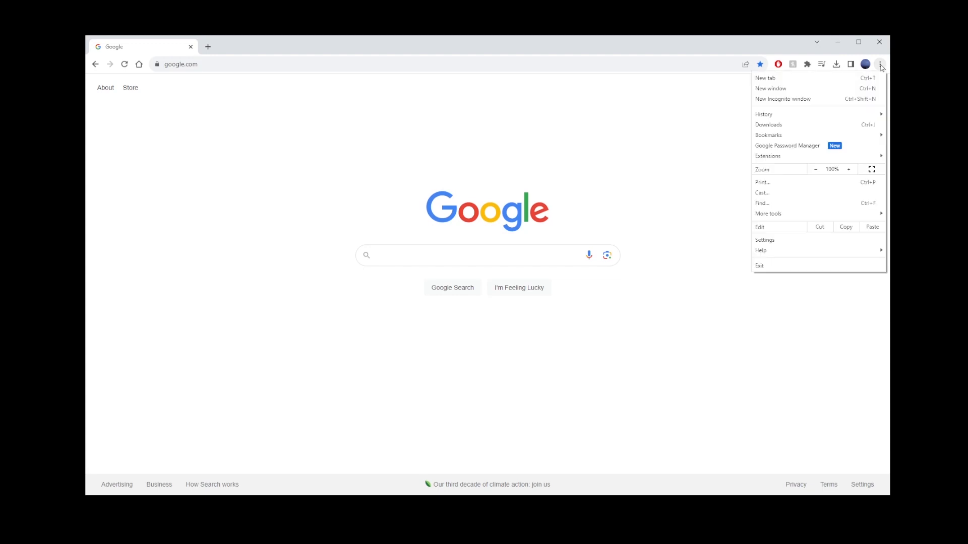
# Go to Settings > Privacy and security > Third-party cookies site data list.
pyautogui.click(764, 239)
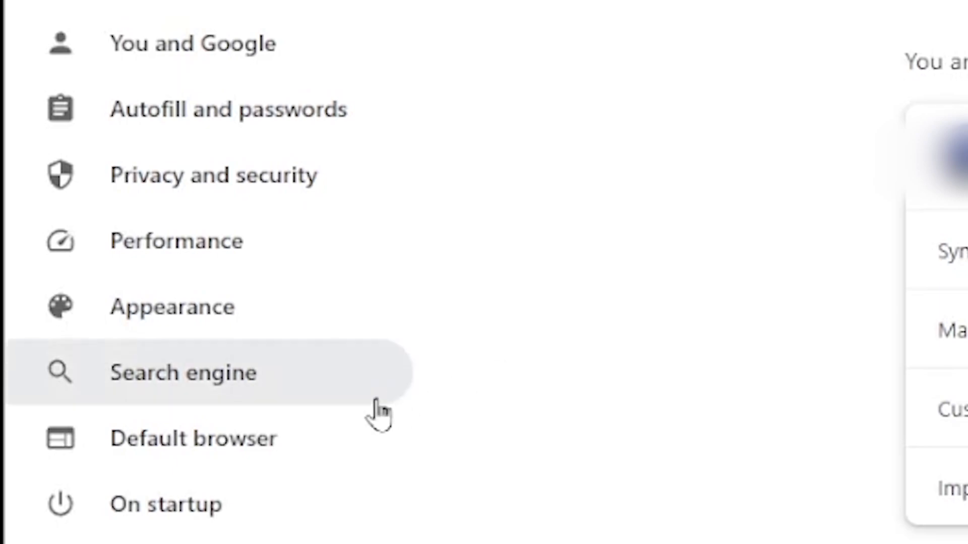
pyautogui.moveTo(136, 179)
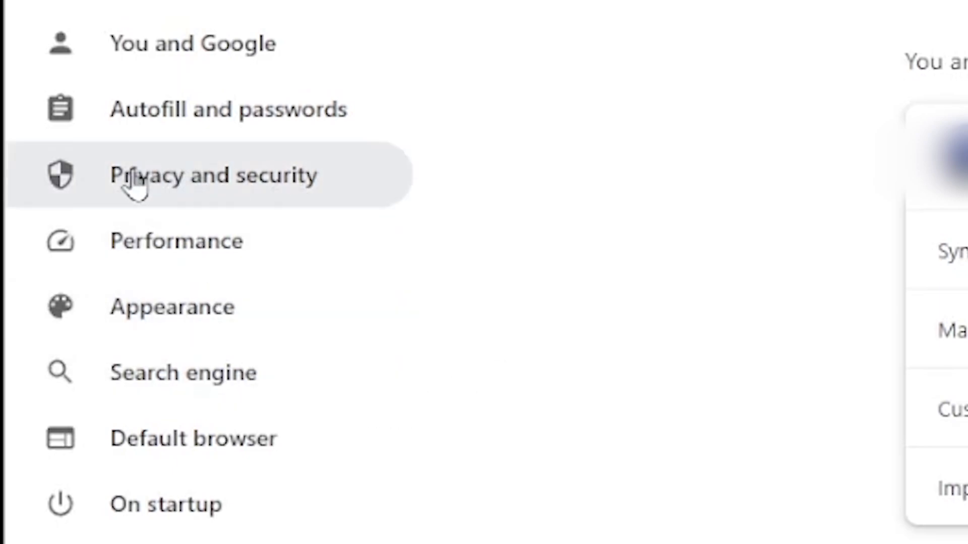
pyautogui.click(214, 175)
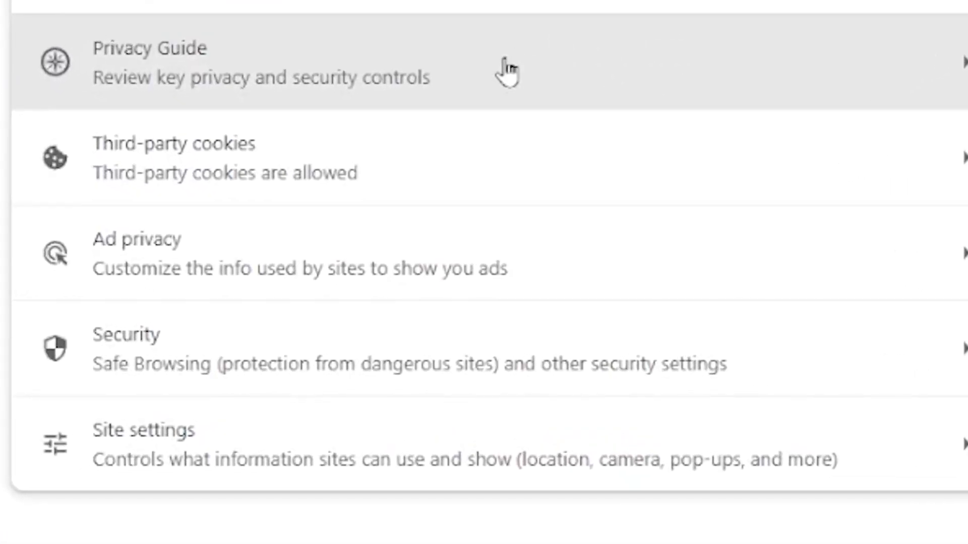
pyautogui.click(179, 157)
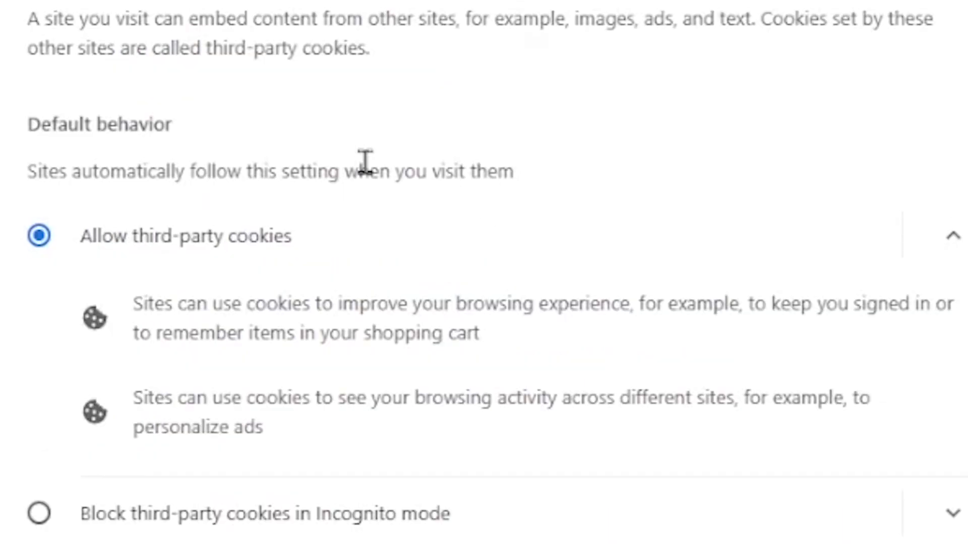
pyautogui.scroll(-3)
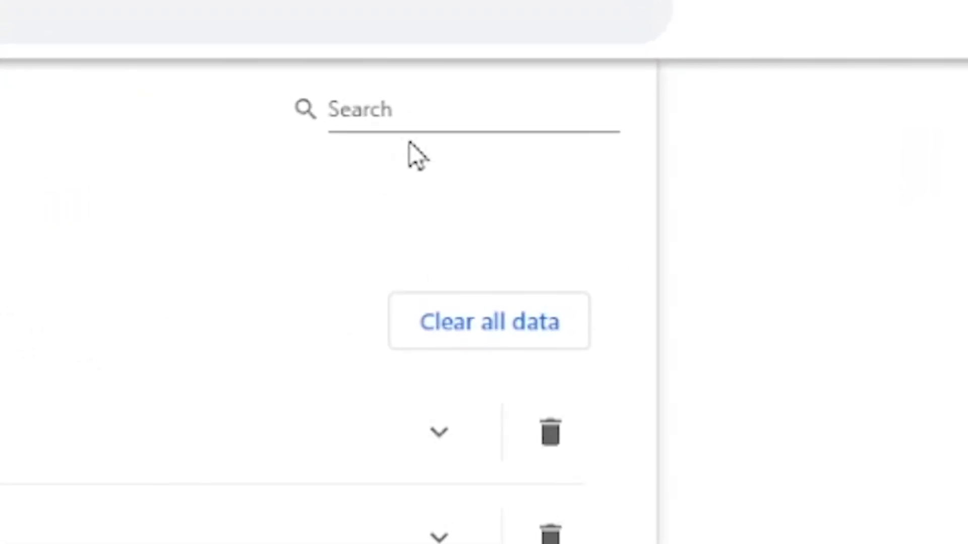
# Search site data for 'roblox' and clear roblox.com's stored data.
pyautogui.write('roblox')
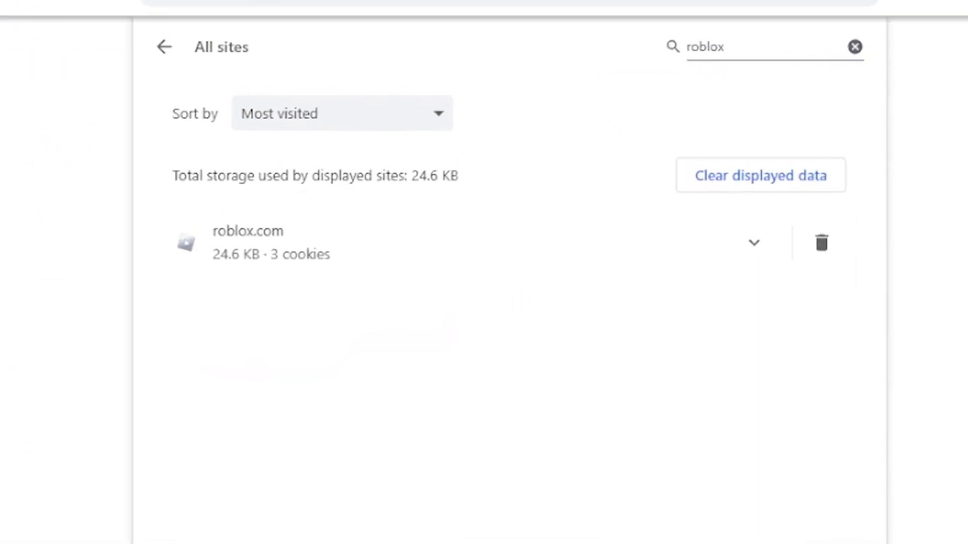
pyautogui.click(822, 243)
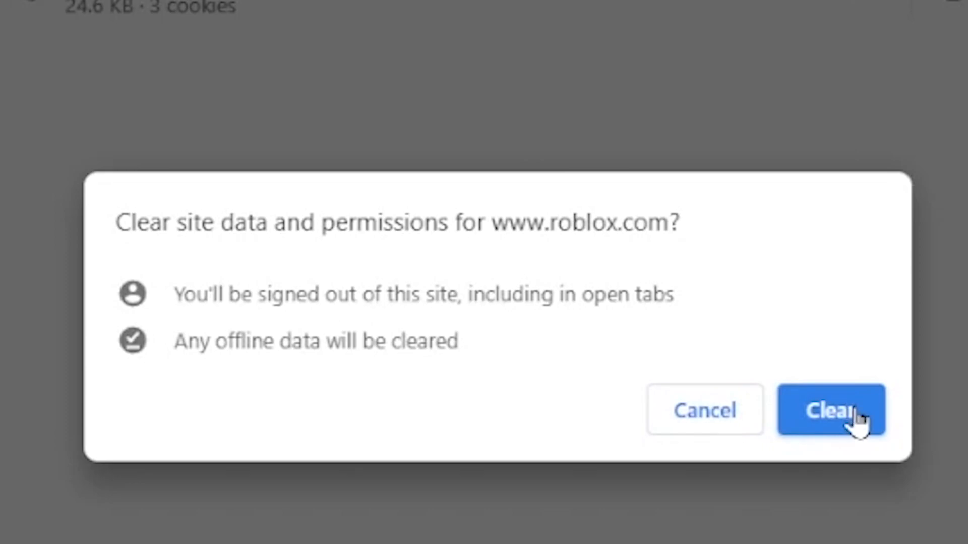
pyautogui.click(830, 410)
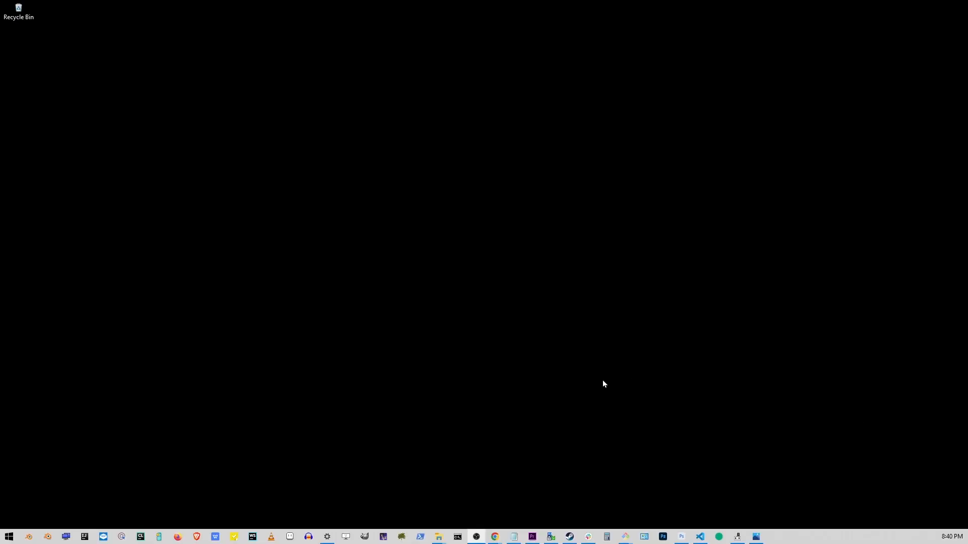
pyautogui.moveTo(70, 474)
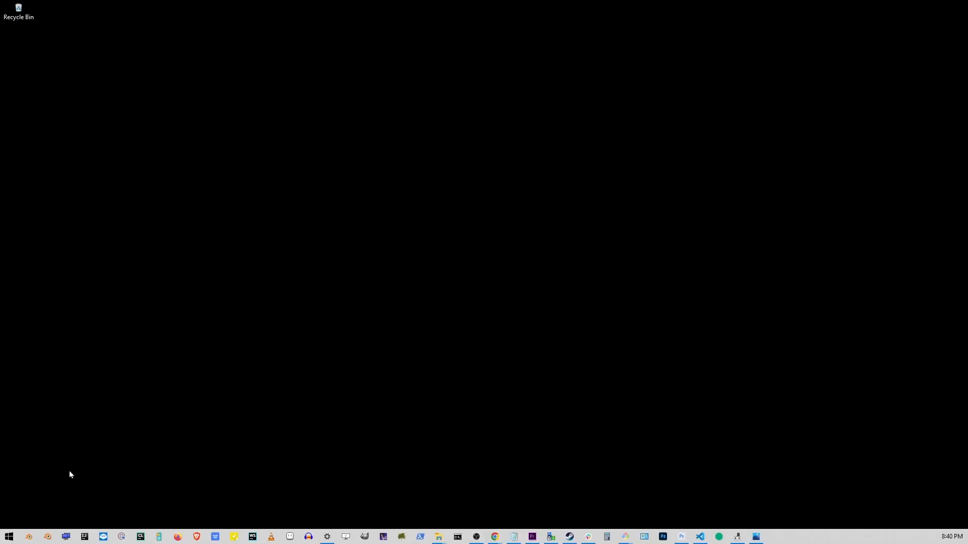
# Open the Run dialog and enter %localappdata% as the location.
pyautogui.click(8, 536)
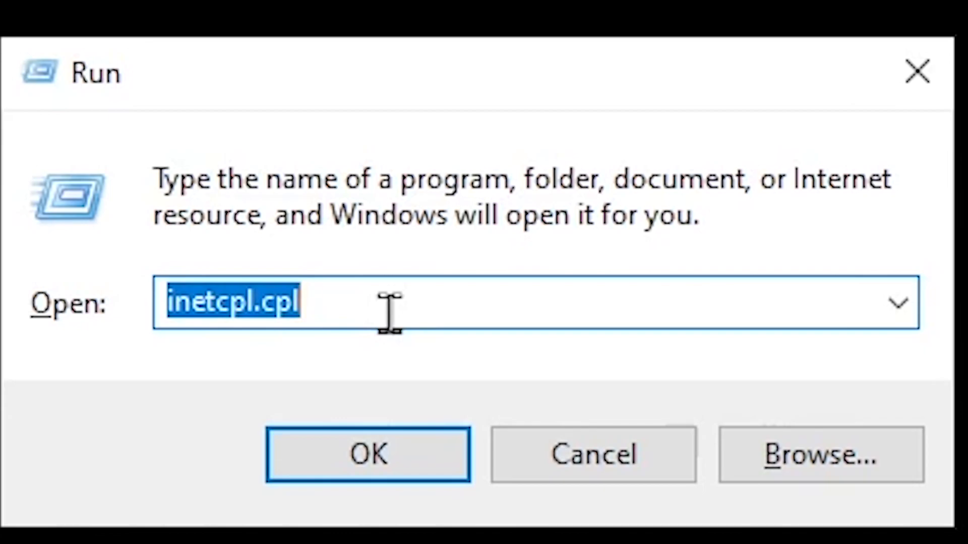
pyautogui.write('%localappdata')
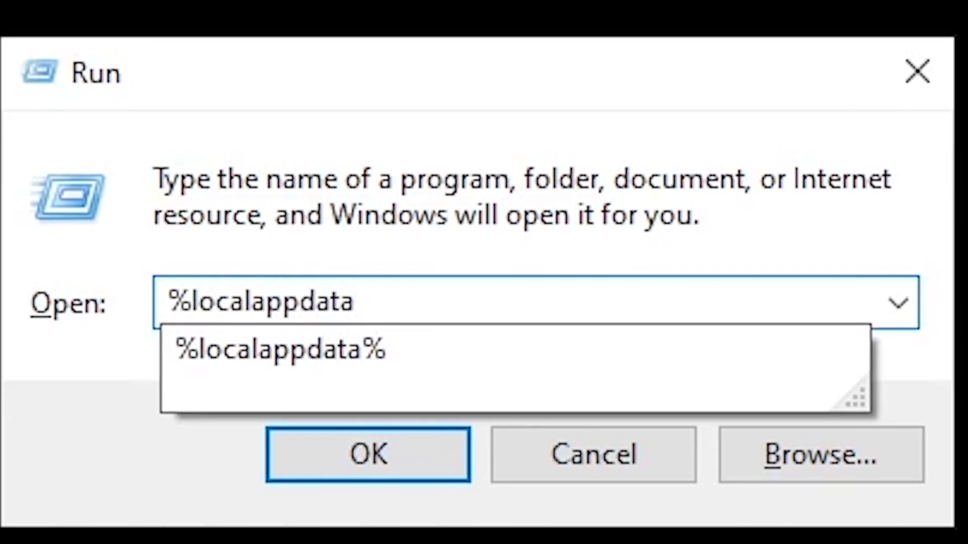
# Open AppData\Local, delete the Roblox folder, and close File Explorer.
pyautogui.click(368, 454)
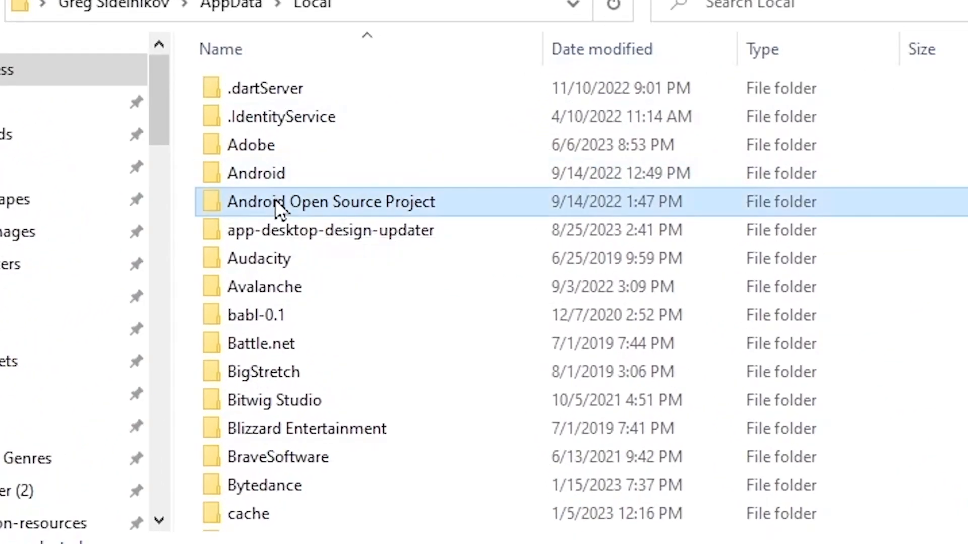
pyautogui.scroll(-3)
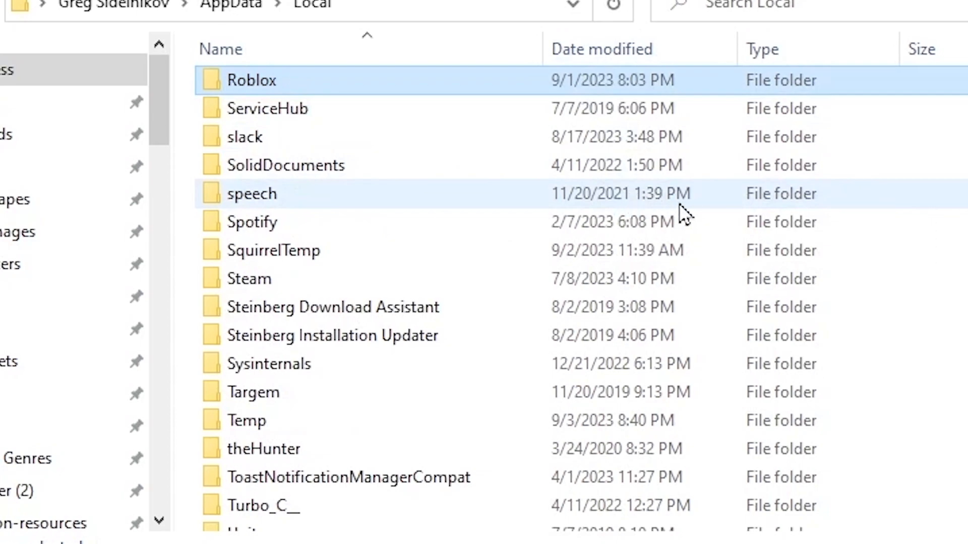
pyautogui.moveTo(265, 90)
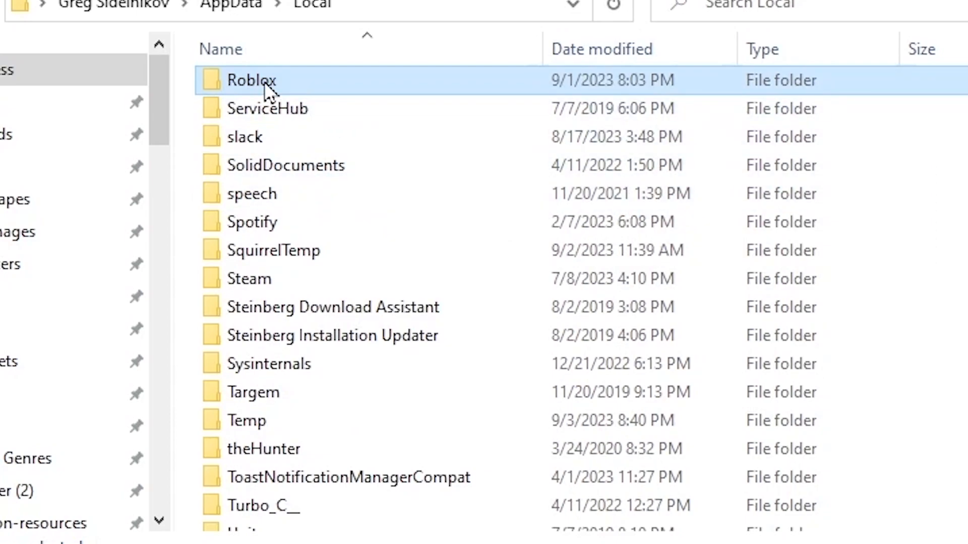
pyautogui.rightClick(251, 81)
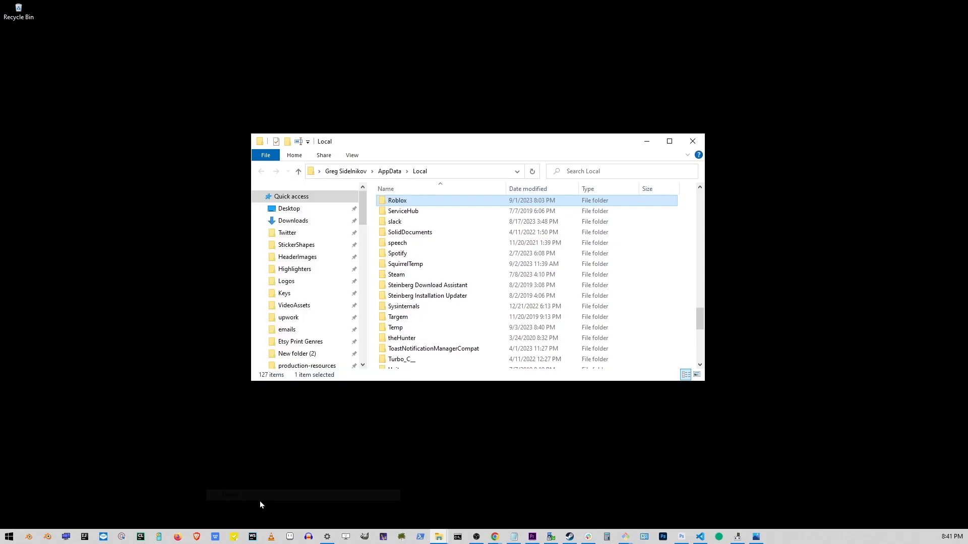
pyautogui.press('Delete')
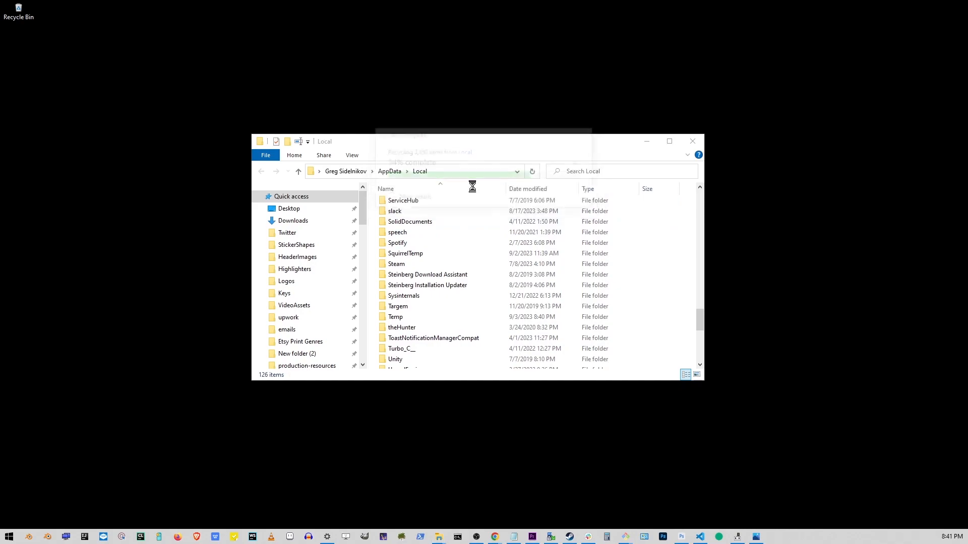
pyautogui.click(691, 141)
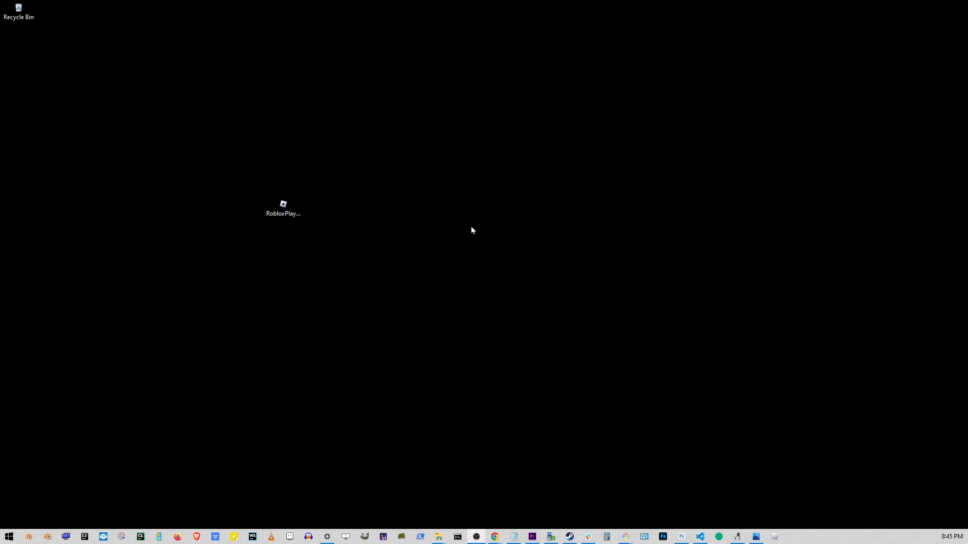
# Tick 'Run this program as an administrator' in RobloxPlayerLauncher.exe's Compatibility properties.
pyautogui.rightClick(283, 205)
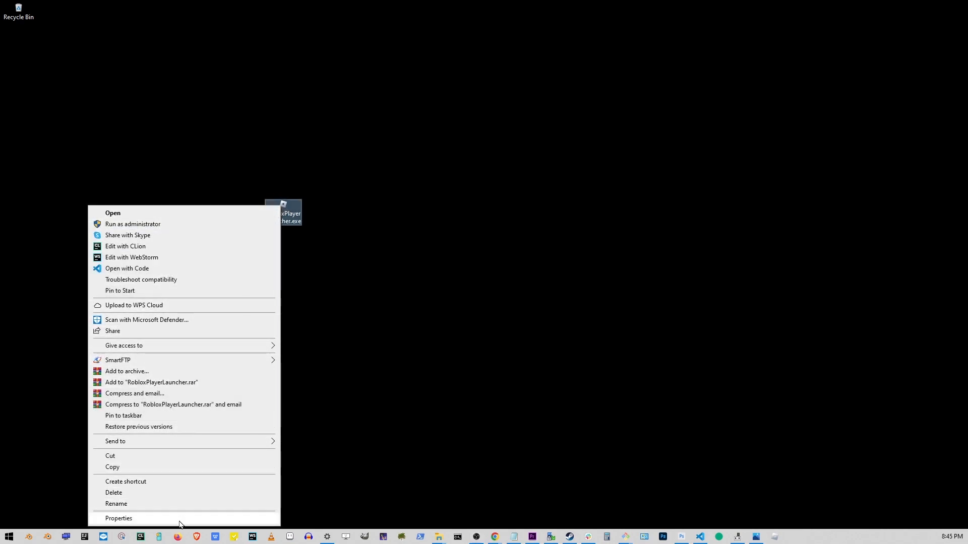
pyautogui.click(119, 518)
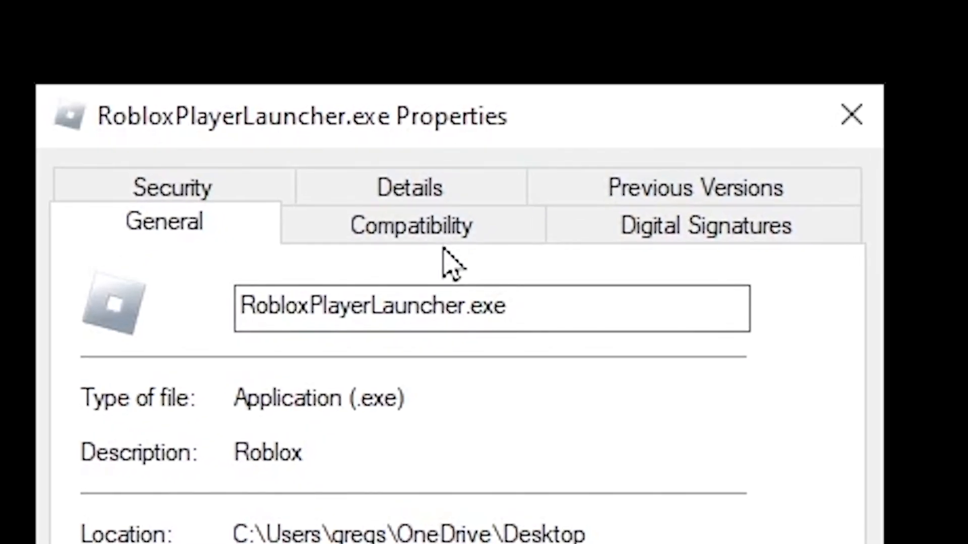
pyautogui.click(411, 225)
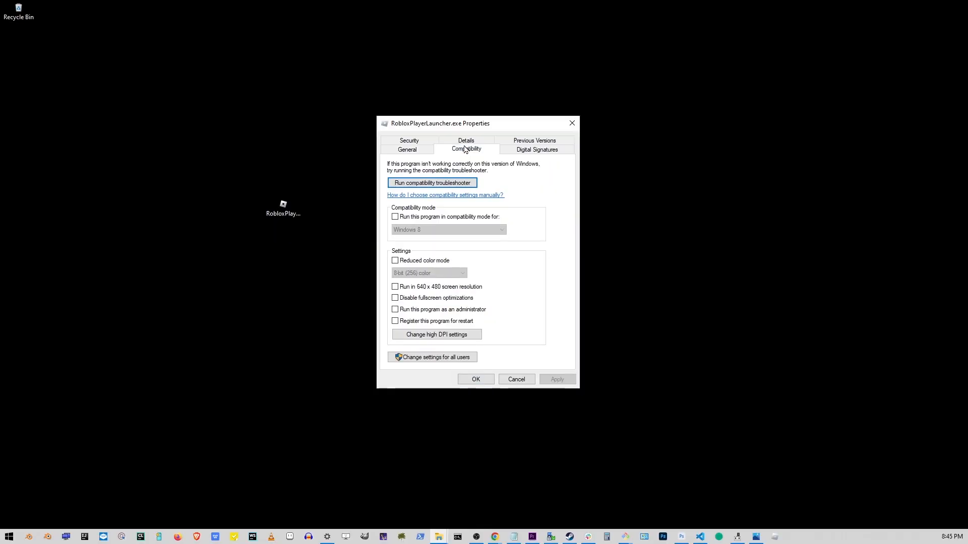
pyautogui.click(395, 309)
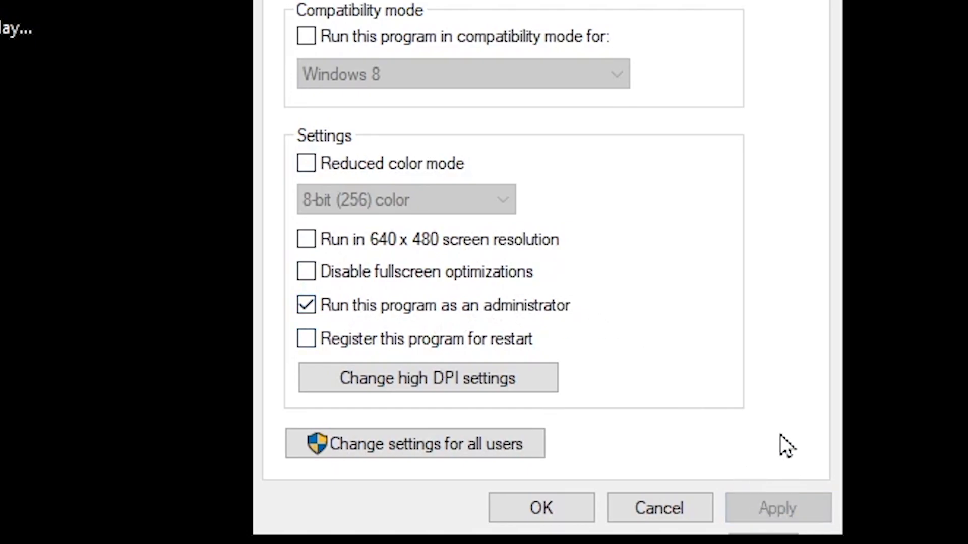
pyautogui.click(540, 508)
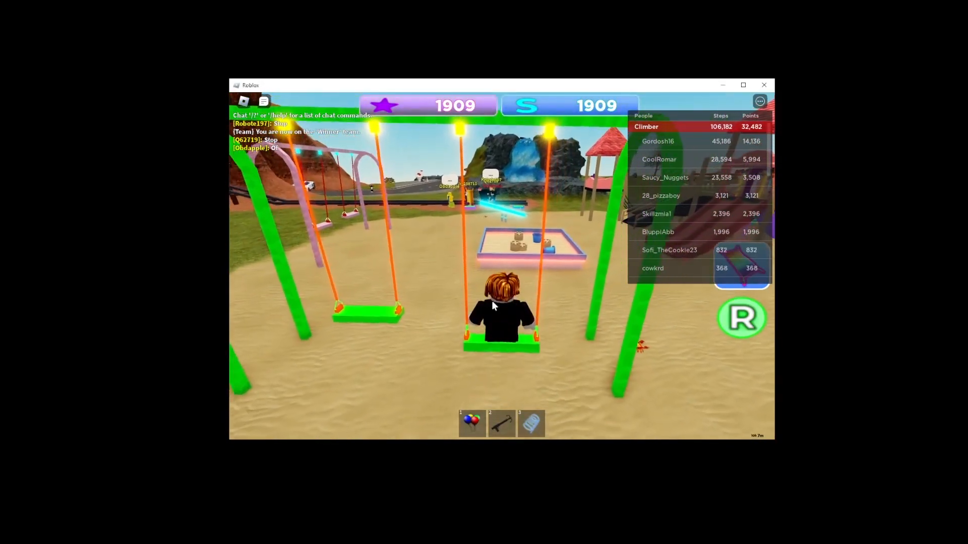
pyautogui.click(8, 536)
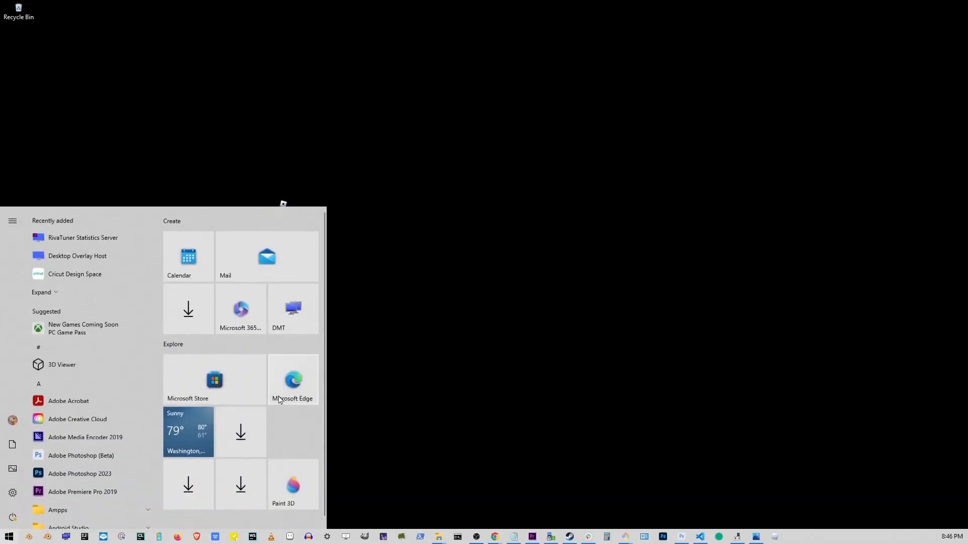
# Search Start for 'uninstall', open Add or remove programs, and filter for 'roblox'.
pyautogui.write('uninstall')
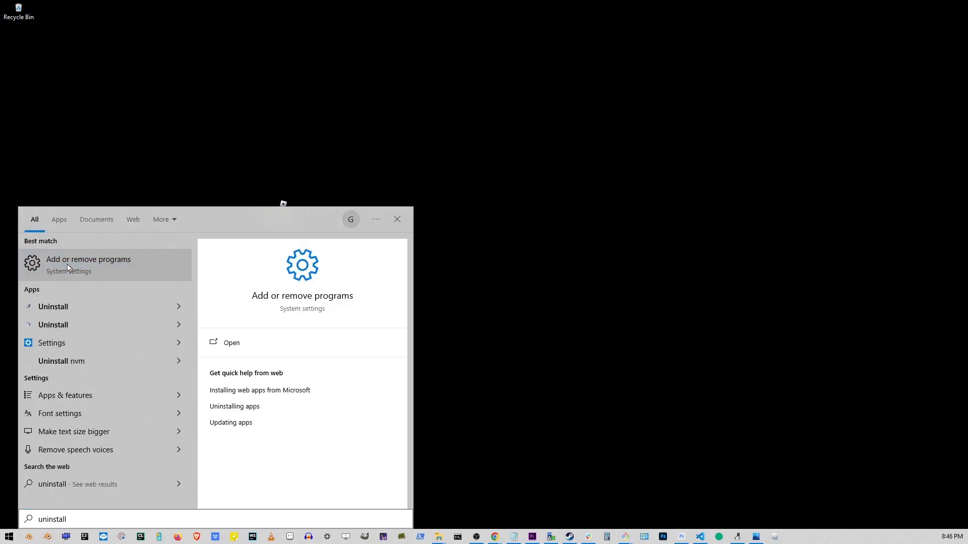
pyautogui.click(88, 263)
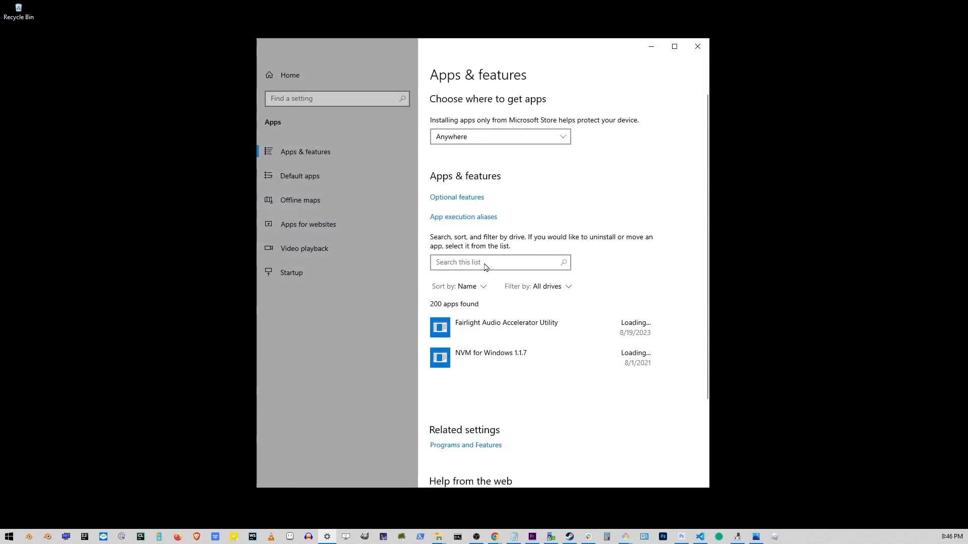
pyautogui.write('roblox')
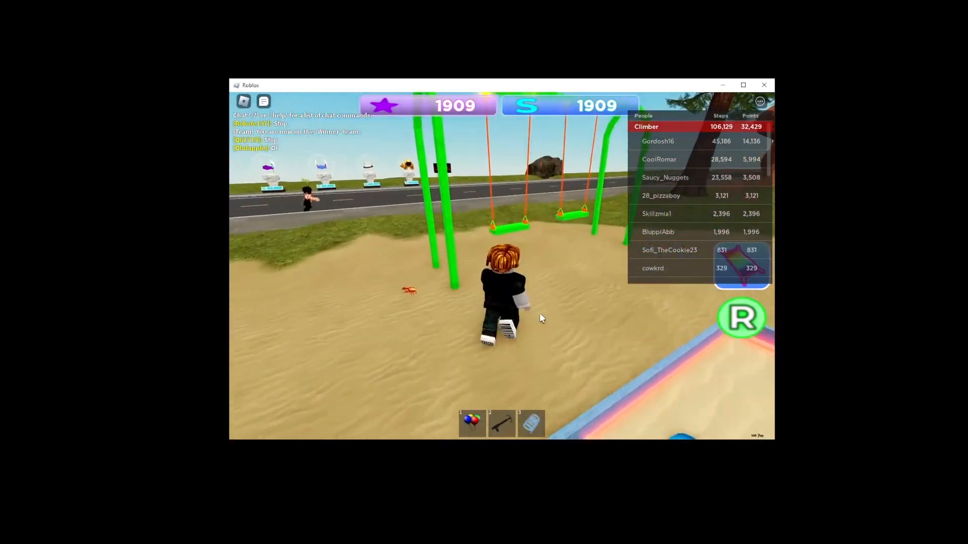
# Walk the avatar forward with W back onto the playground swing.
pyautogui.press('w')
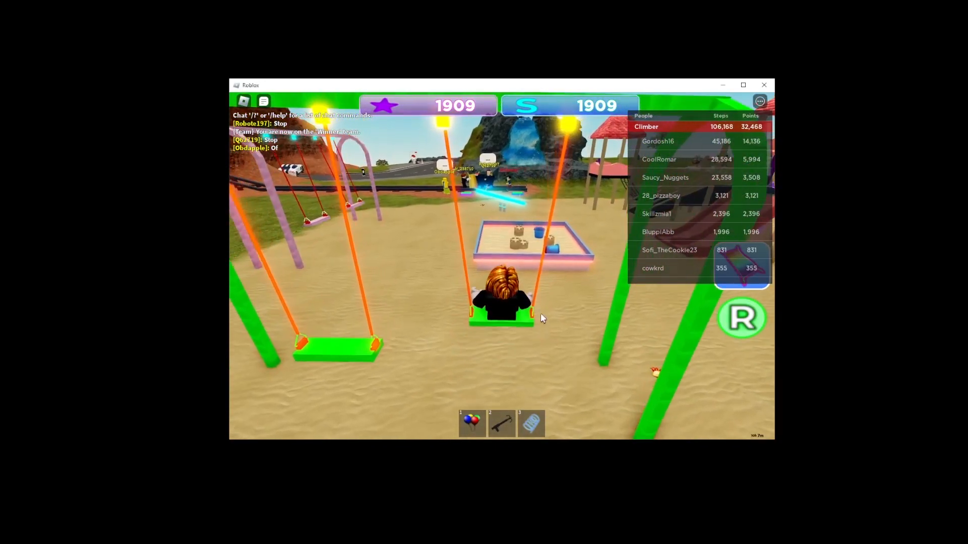